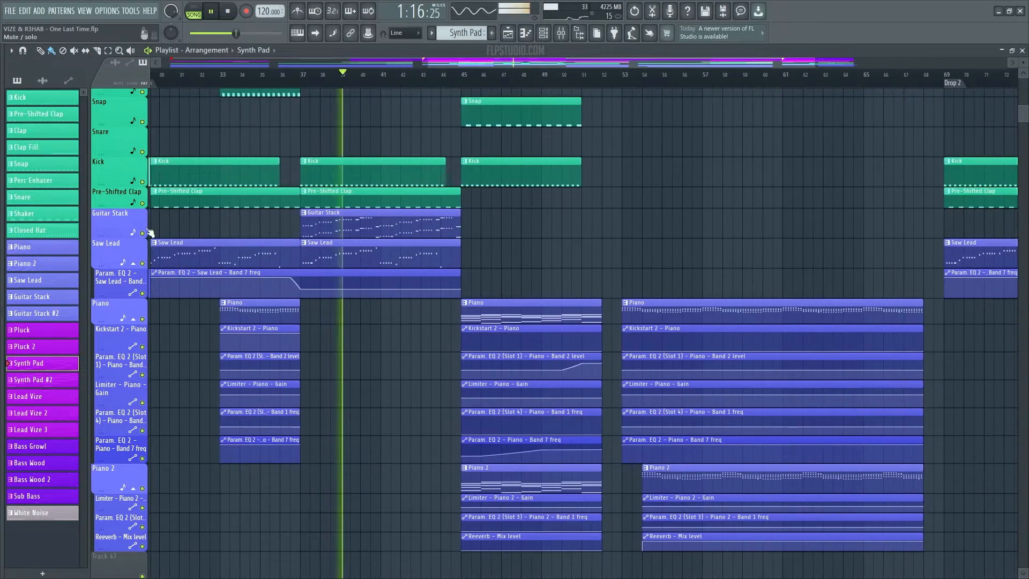
Step: Bring up the Channel Rack and the Piano channel's FL Keys instrument window
{"action": "double_click", "coordinate": [322, 226]}
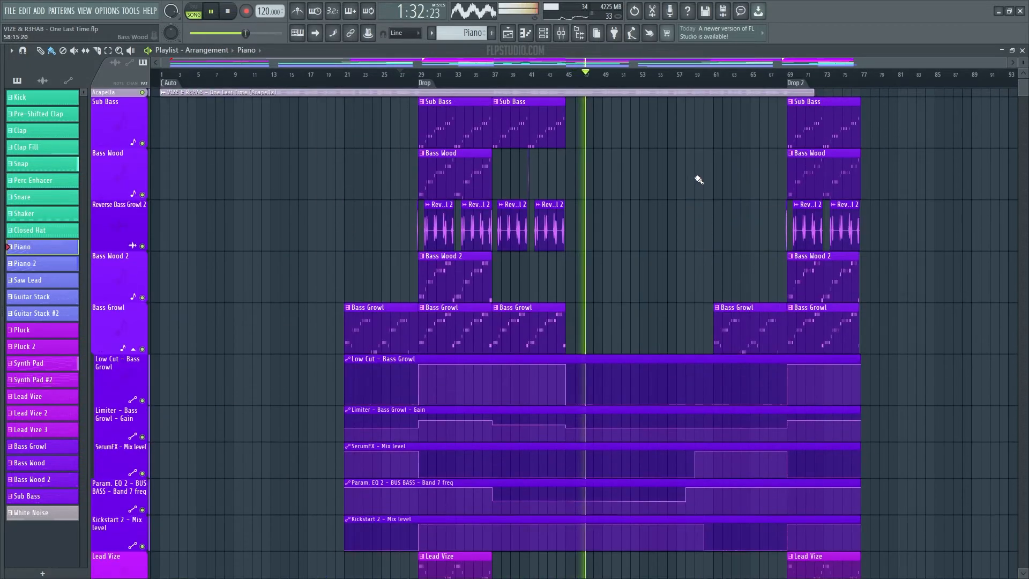
{"action": "left_click", "coordinate": [43, 80]}
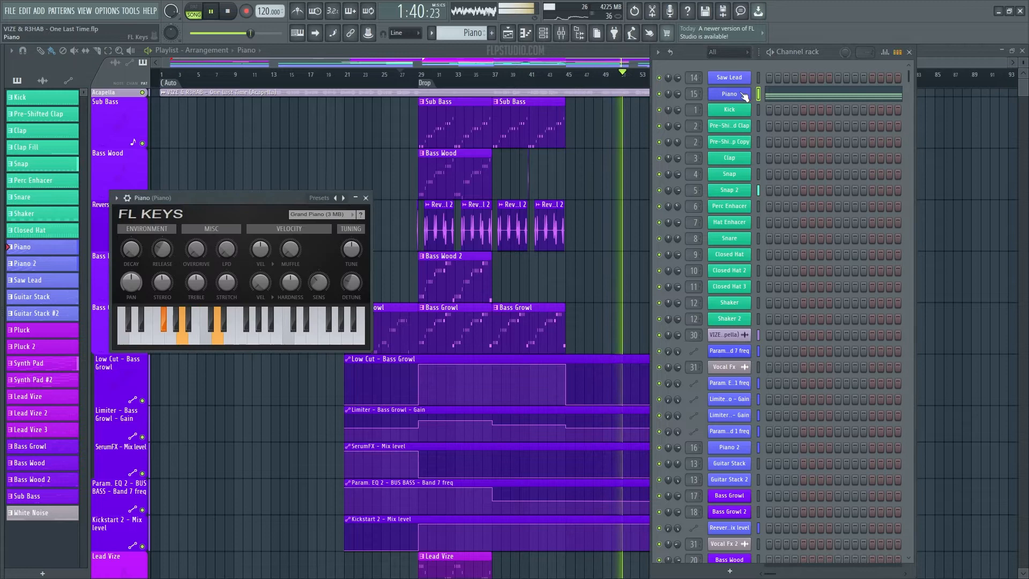
Step: Close FL Keys, scroll the Channel Rack, and bring up the Mixer with F9
{"action": "left_click", "coordinate": [729, 125]}
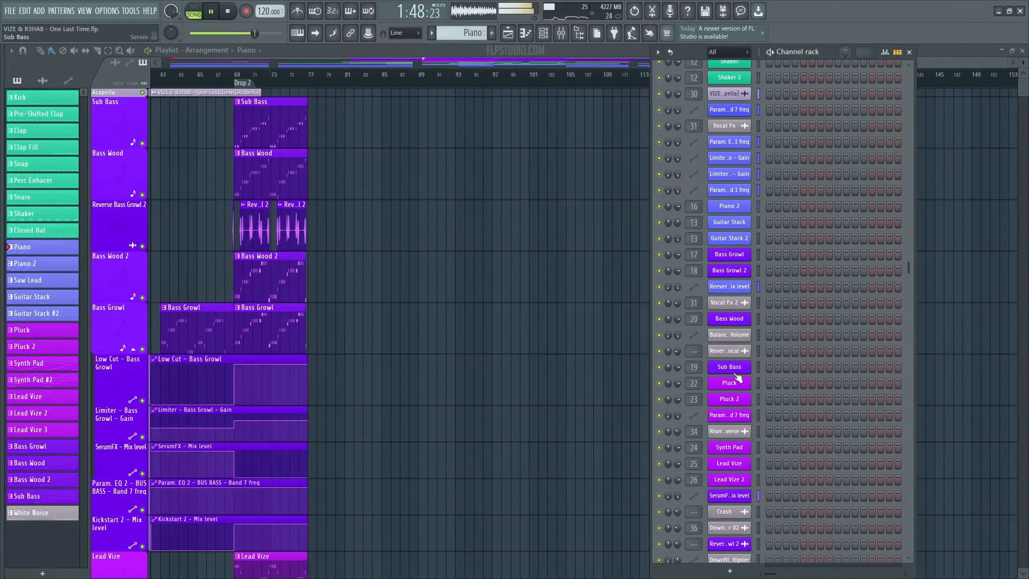
{"action": "left_click", "coordinate": [729, 367]}
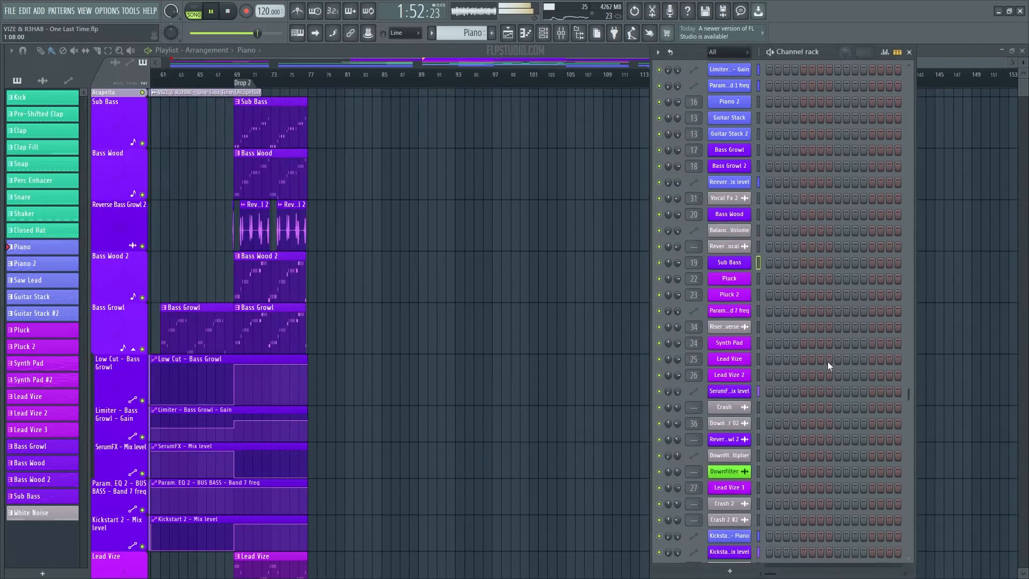
{"action": "left_click", "coordinate": [728, 415]}
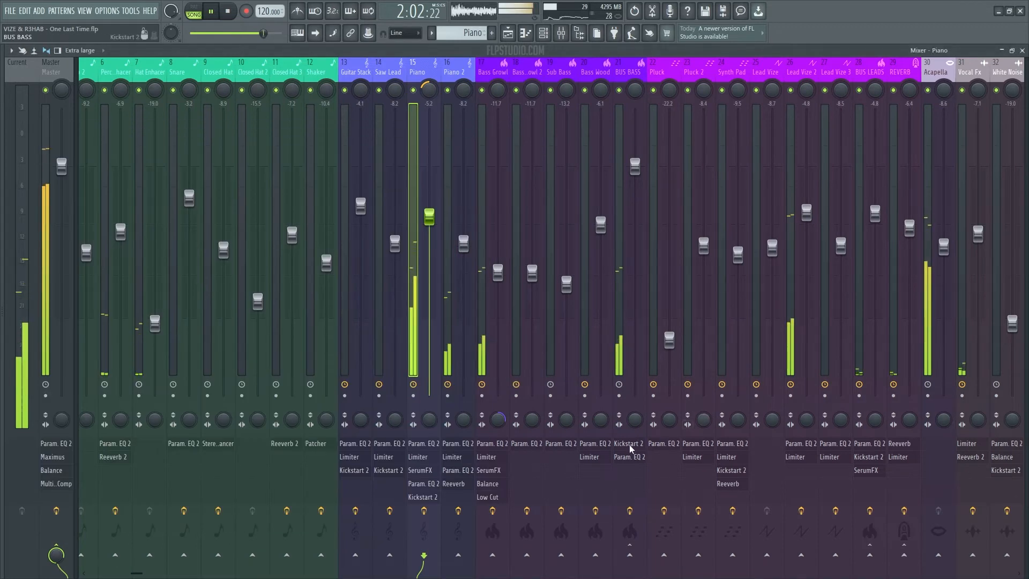
{"action": "left_click", "coordinate": [619, 72]}
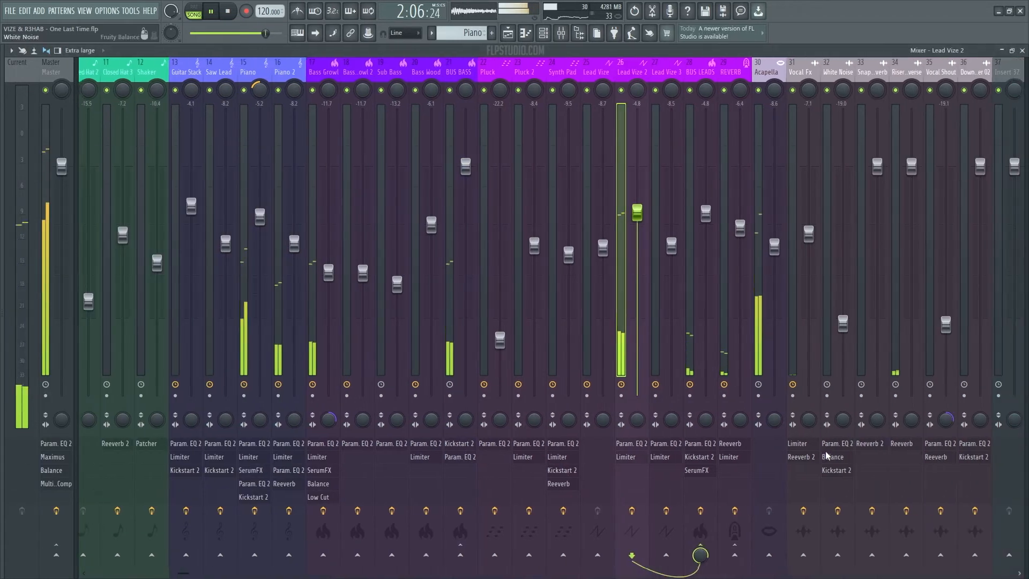
{"action": "left_click", "coordinate": [726, 72]}
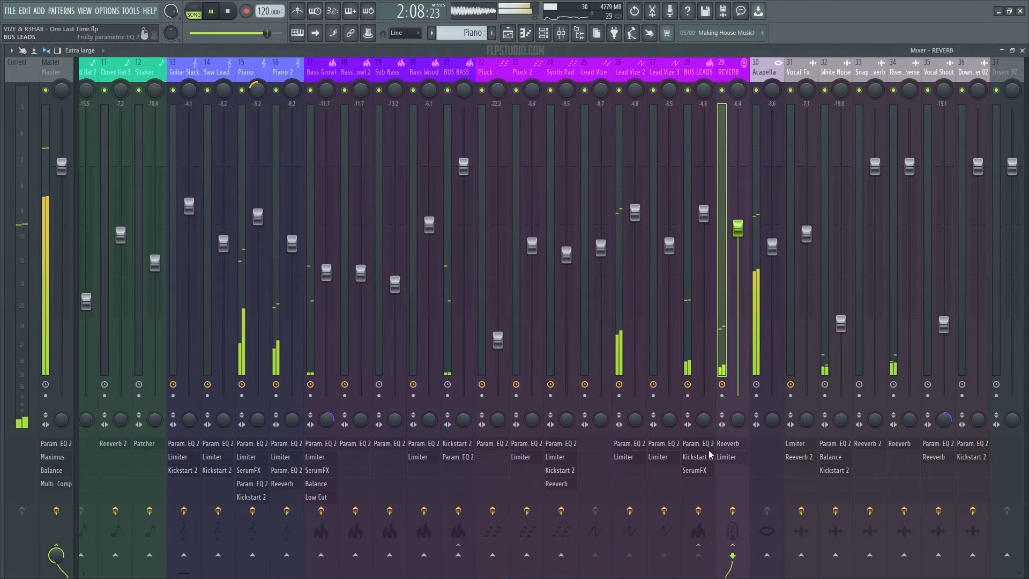